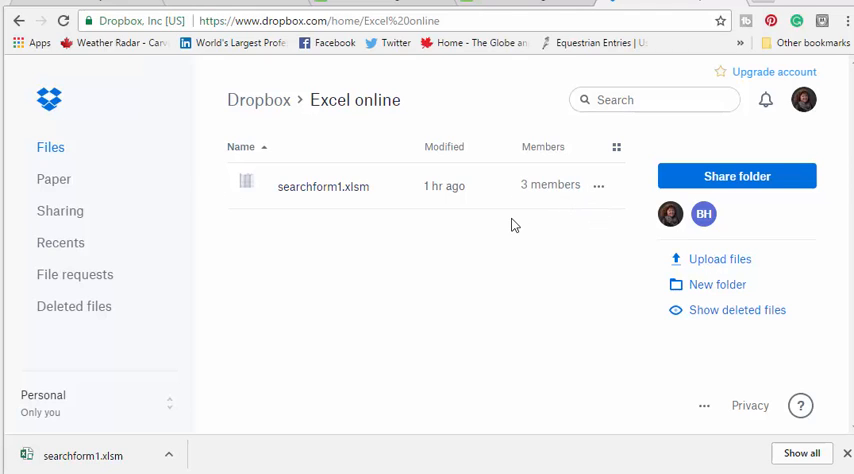
pyautogui.moveTo(410, 262)
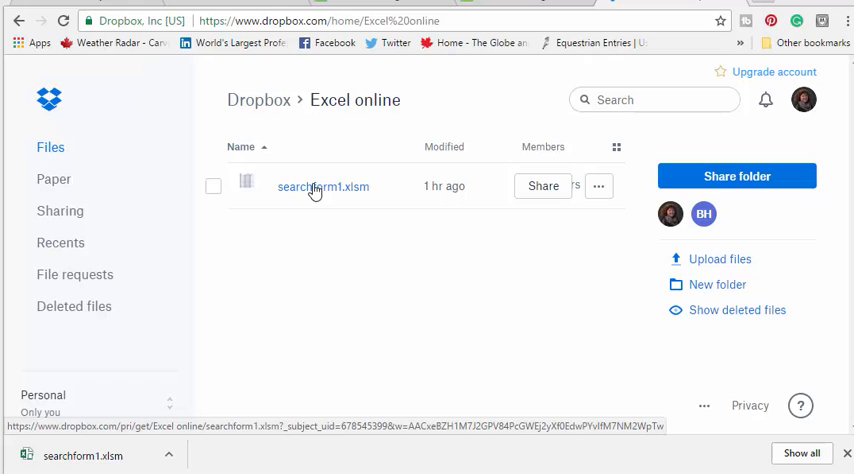
# - Preview searchform1.xlsm from the Excel online folder and choose to open it
pyautogui.click(322, 186)
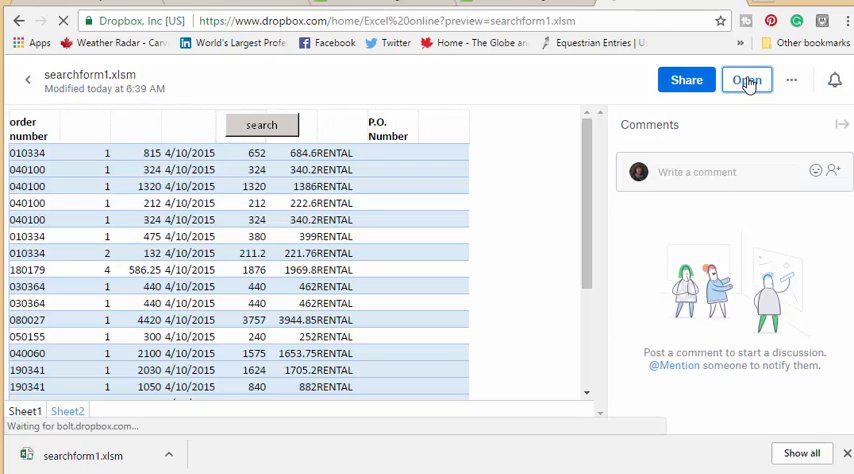
pyautogui.click(746, 80)
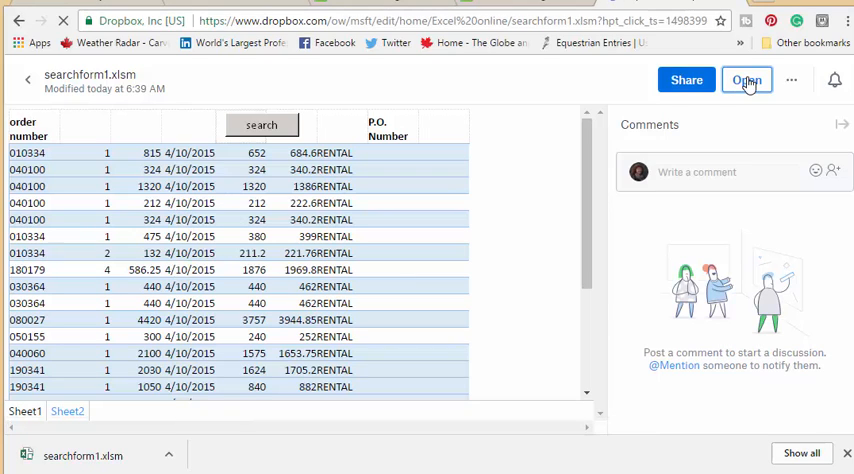
# - Open searchform1.xlsm in Excel Online to show the order data on Sheet1
pyautogui.click(748, 79)
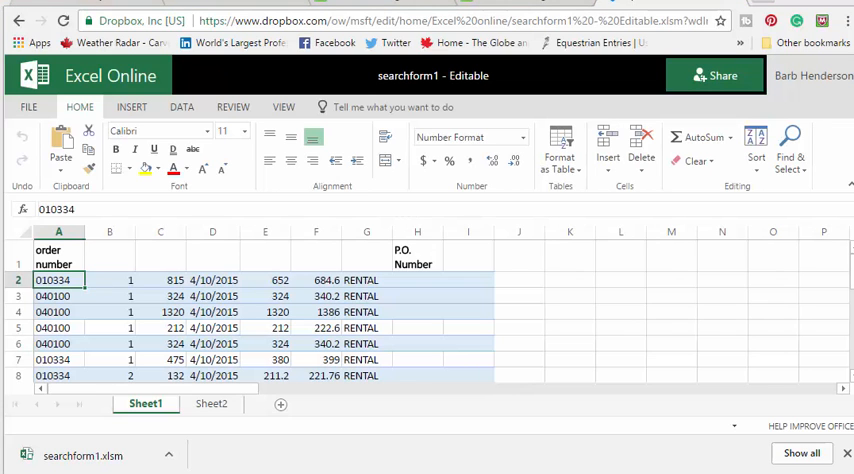
pyautogui.moveTo(827, 289)
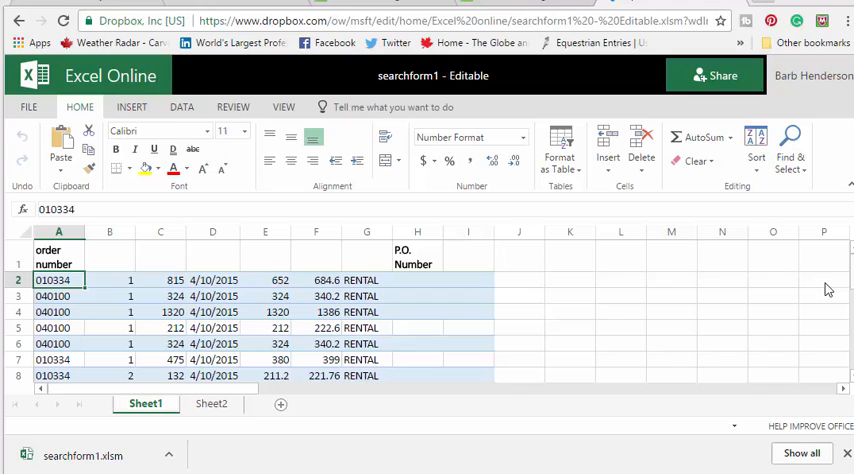
pyautogui.moveTo(537, 285)
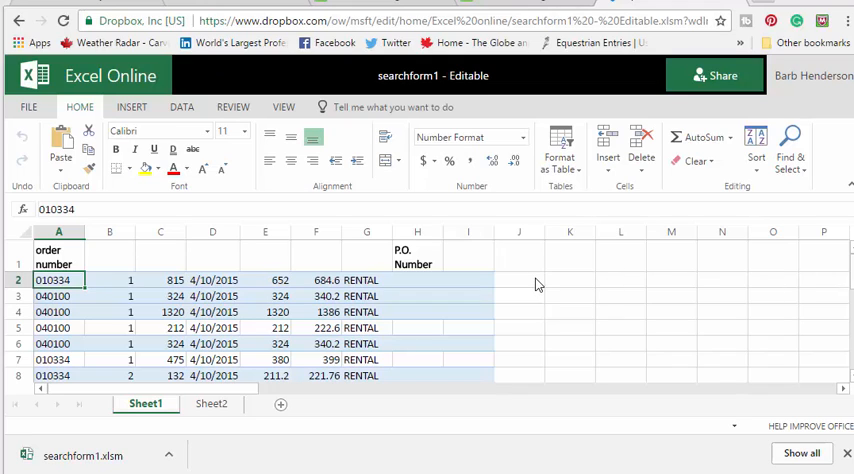
pyautogui.moveTo(310, 251)
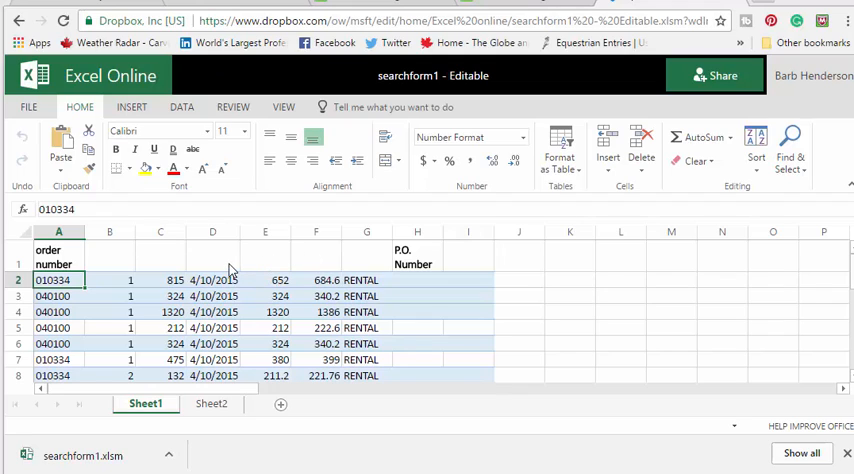
pyautogui.moveTo(428, 306)
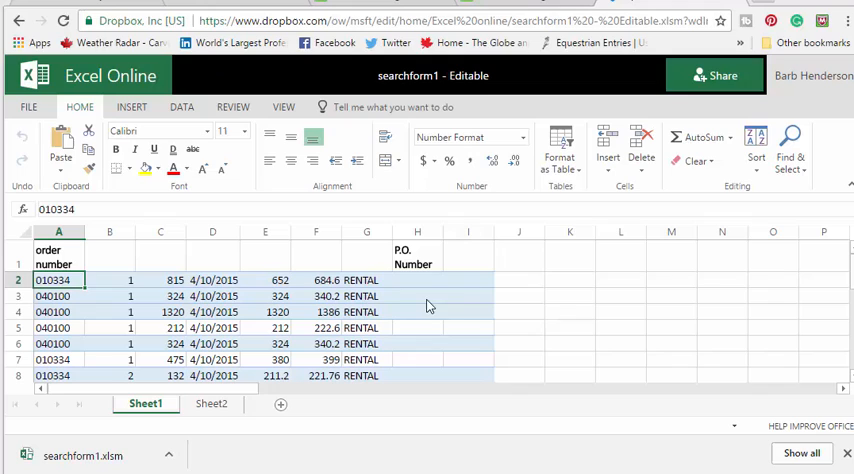
pyautogui.moveTo(439, 300)
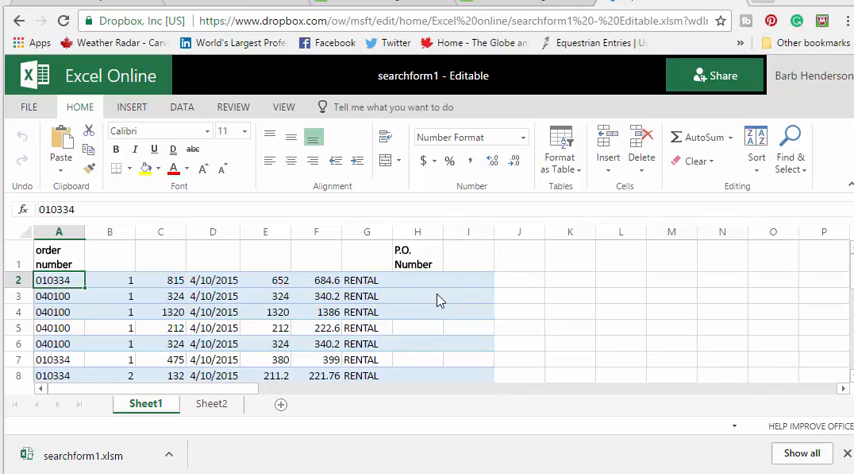
pyautogui.moveTo(492, 304)
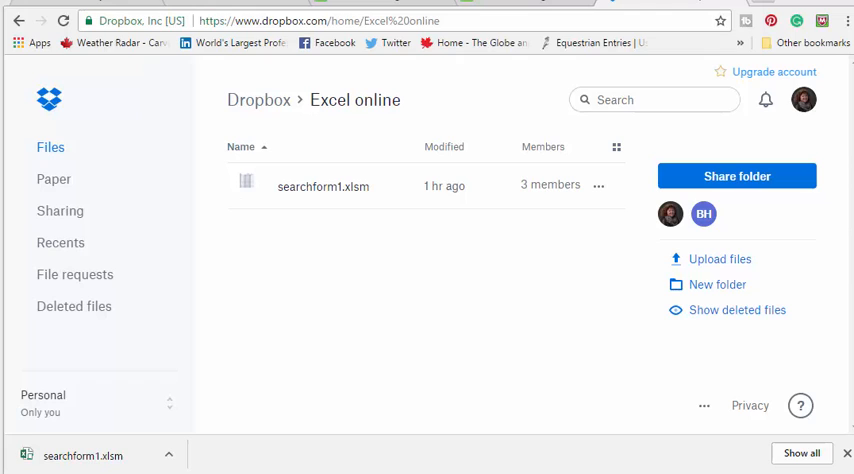
pyautogui.moveTo(256, 267)
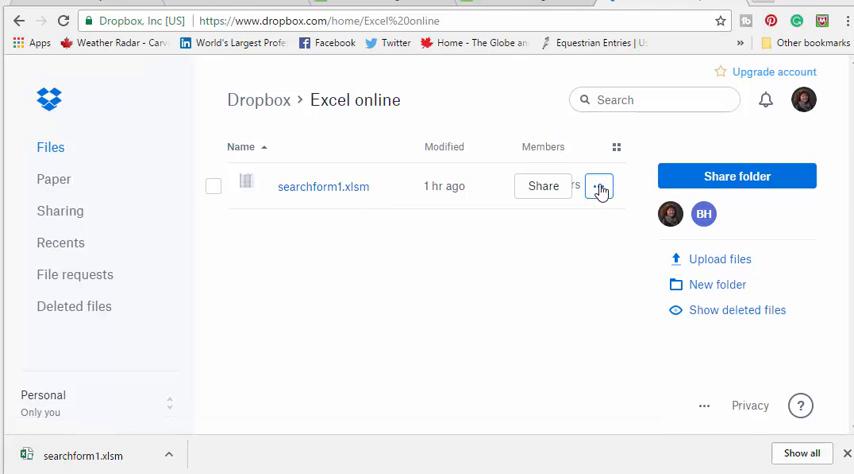
# - Show the options menu for searchform1.xlsm in the Excel online folder
pyautogui.click(599, 186)
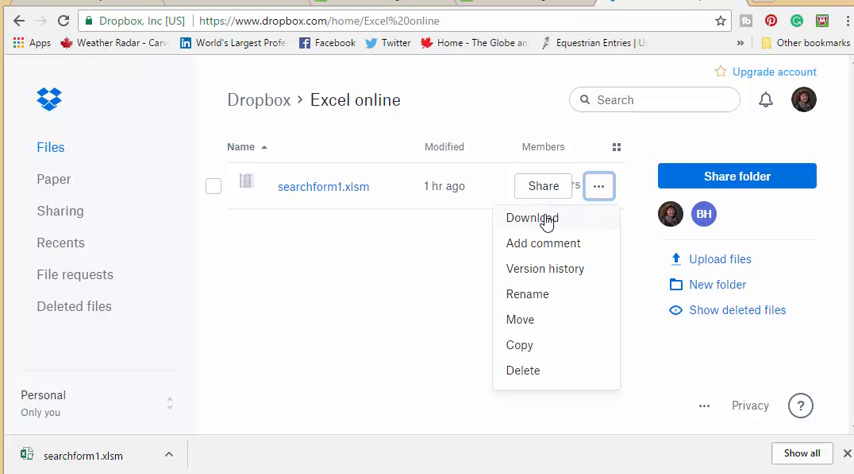
pyautogui.moveTo(100, 432)
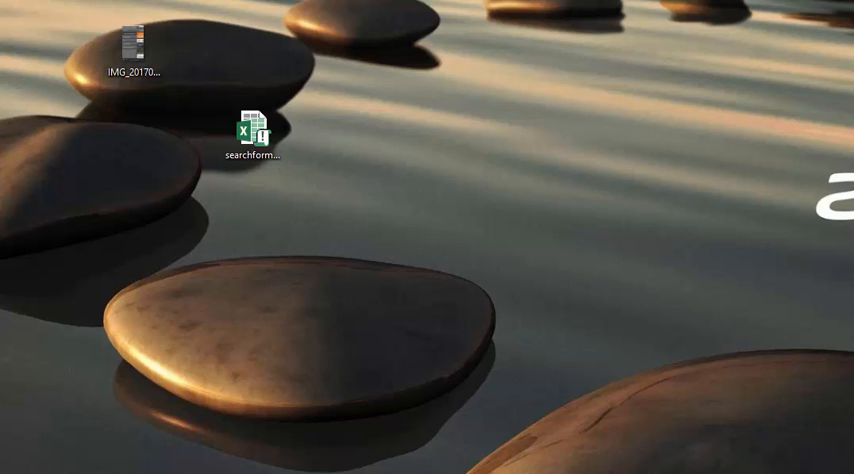
# - Open the downloaded searchform1 workbook from the desktop in Excel
pyautogui.click(256, 133)
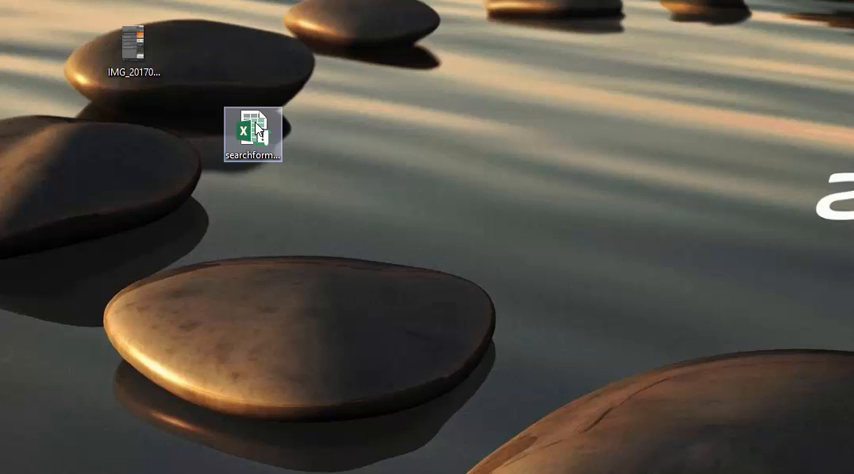
pyautogui.doubleClick(251, 126)
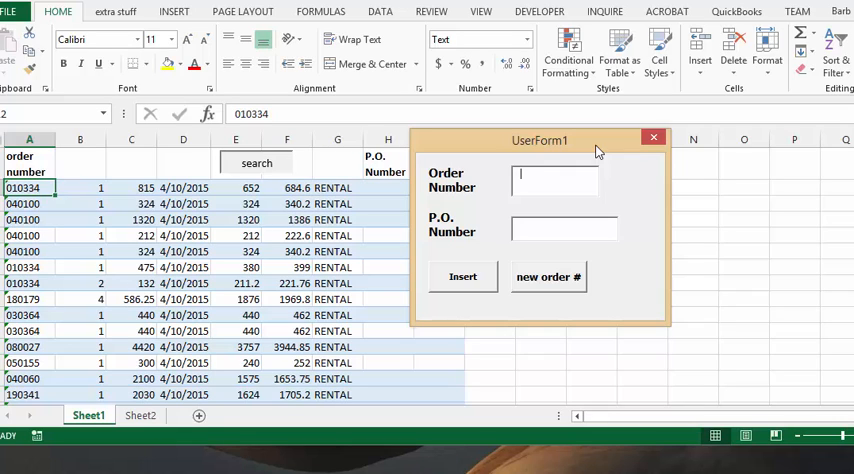
# - Enter P.O. number 1234 for order 040060 via UserForm1 and close the form
pyautogui.write('040')
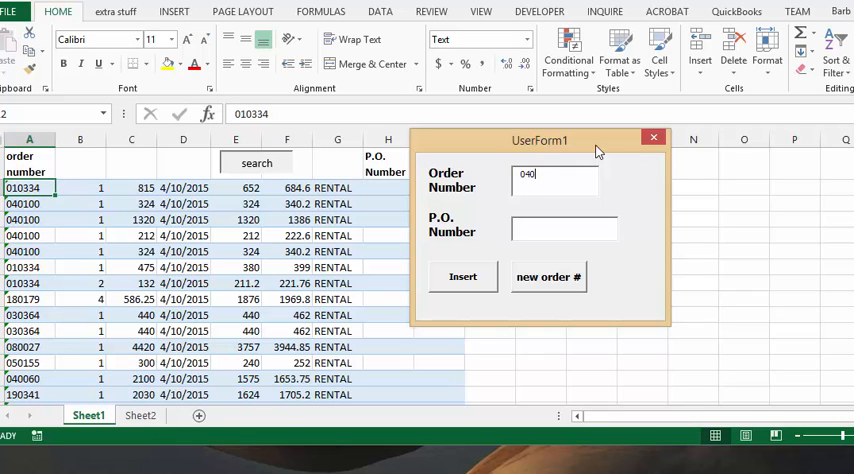
pyautogui.write('060')
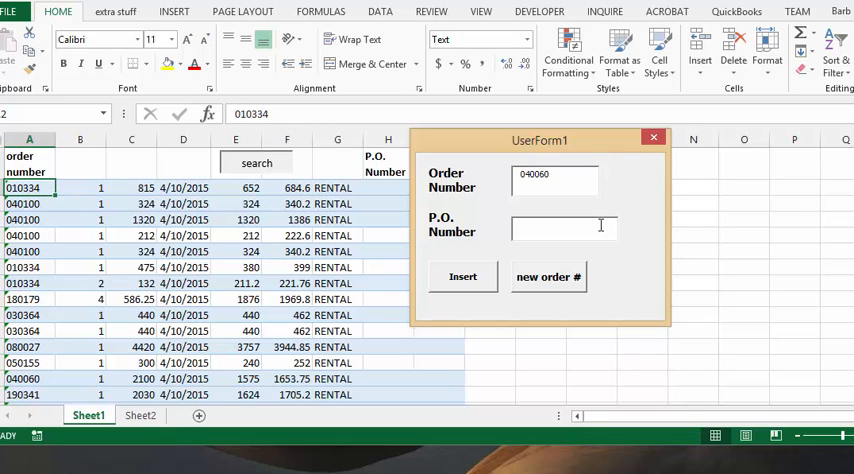
pyautogui.write('1')
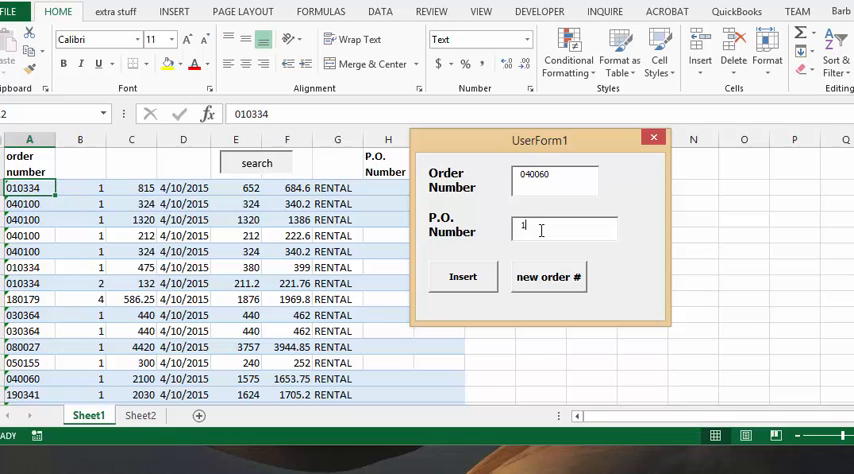
pyautogui.write('234')
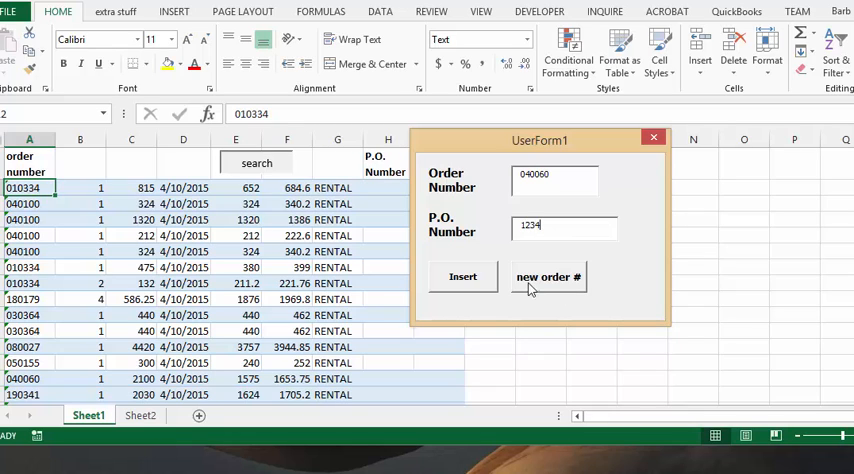
pyautogui.click(463, 277)
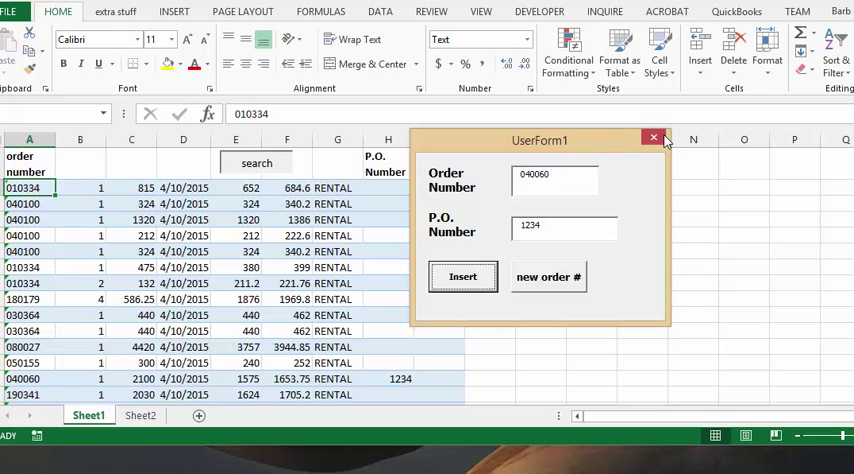
pyautogui.click(653, 138)
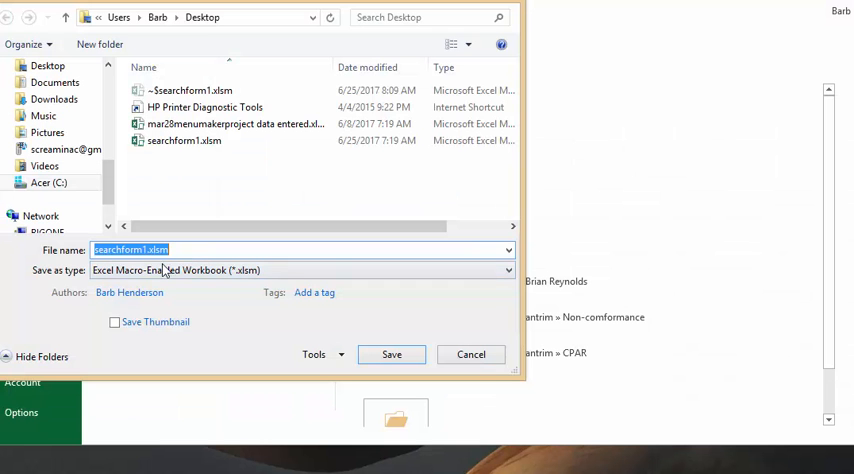
# - Save the workbook as searchform2.xlsm, an Excel Macro-Enabled Workbook
pyautogui.click(152, 249)
pyautogui.write('2')
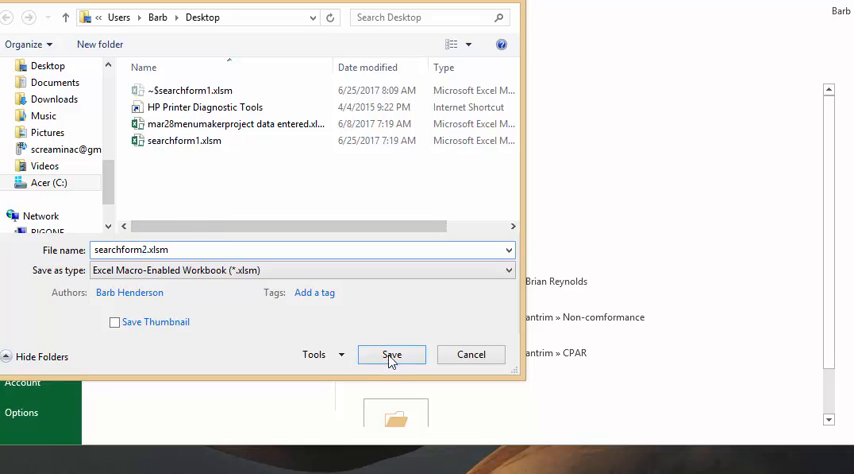
pyautogui.click(391, 354)
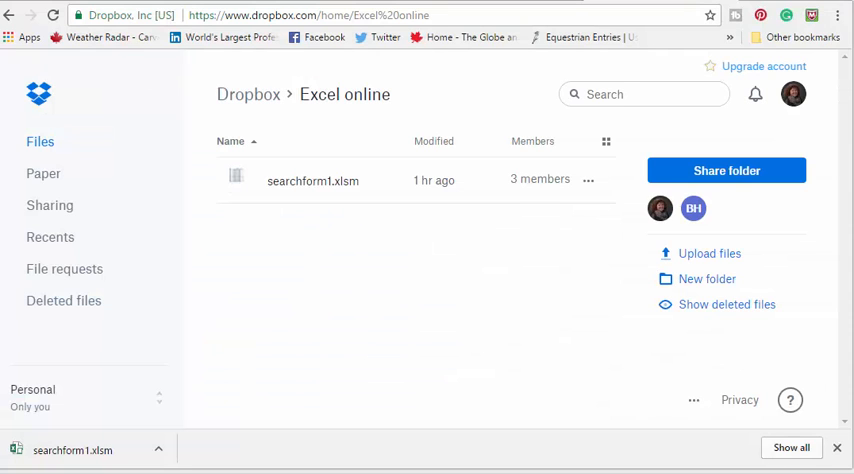
pyautogui.moveTo(653, 246)
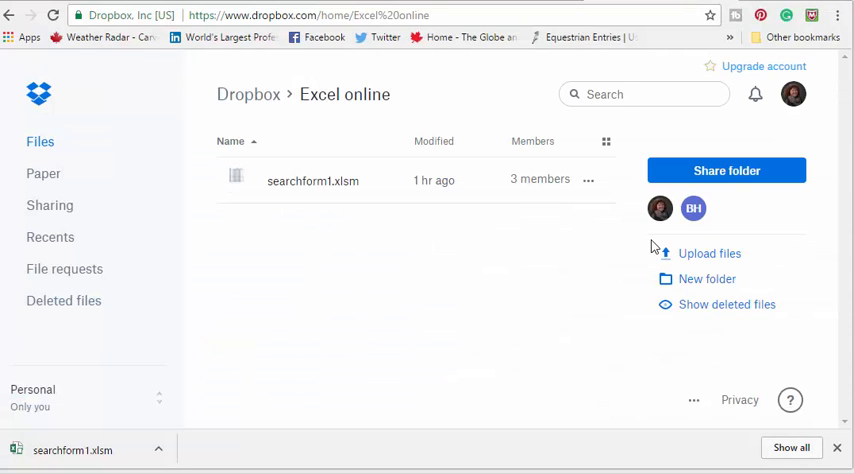
pyautogui.moveTo(709, 253)
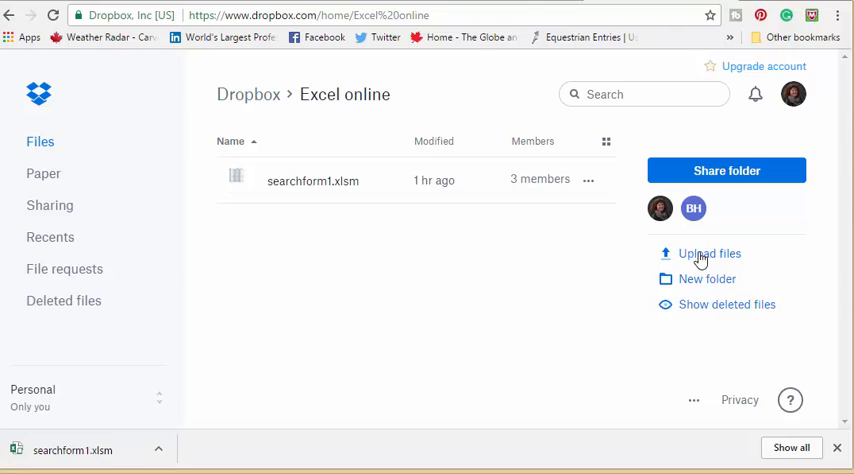
# - Upload searchform2.xlsm from the Desktop to the Excel online folder
pyautogui.click(709, 253)
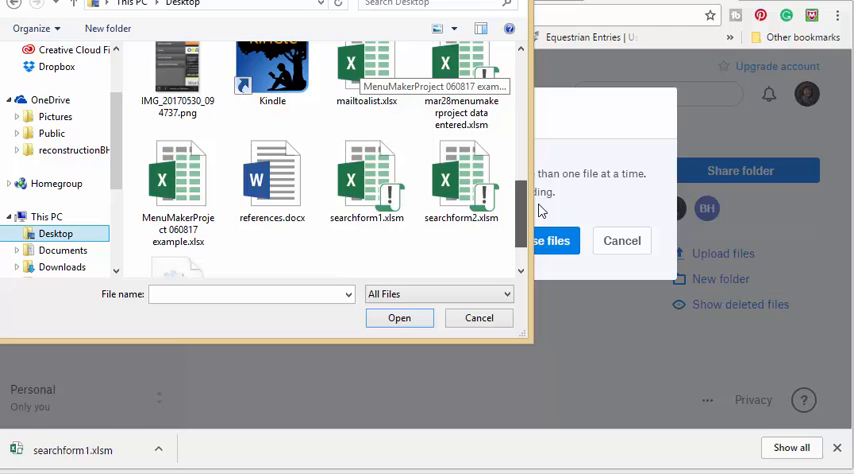
pyautogui.click(461, 180)
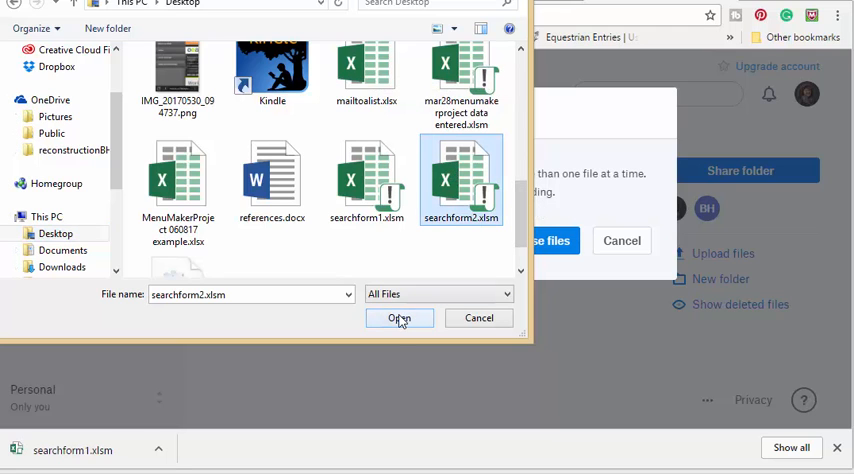
pyautogui.click(399, 318)
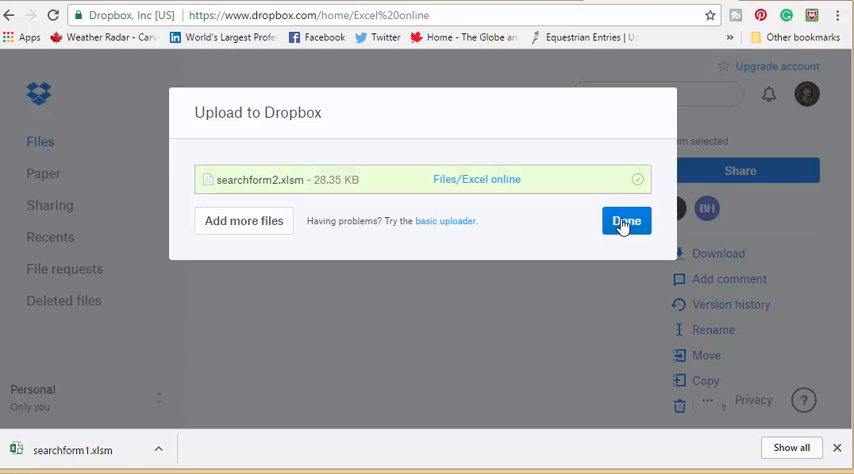
pyautogui.click(626, 220)
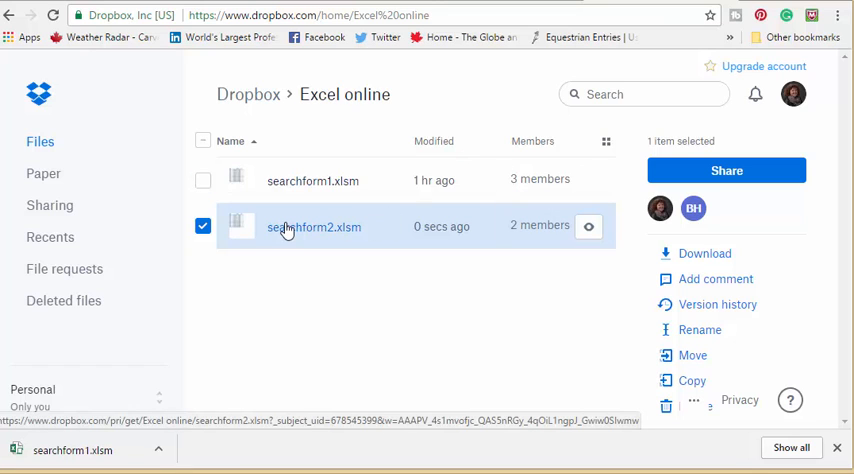
# - Select only searchform1.xlsm and delete it, confirming the deletion
pyautogui.click(203, 180)
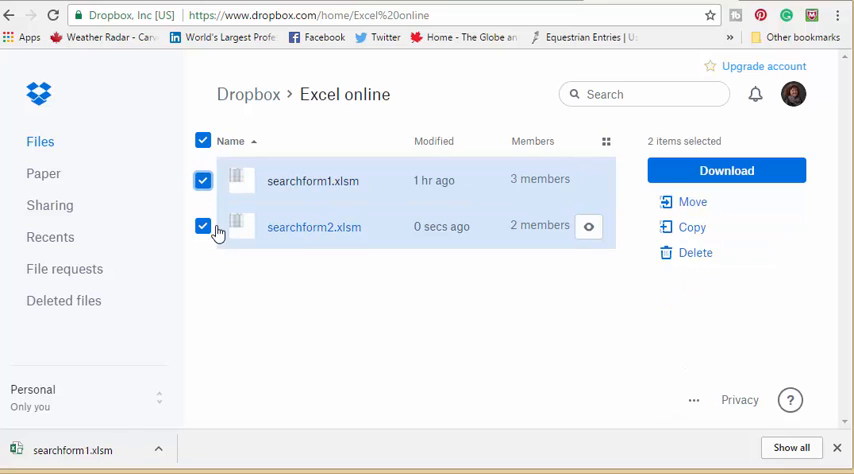
pyautogui.click(203, 226)
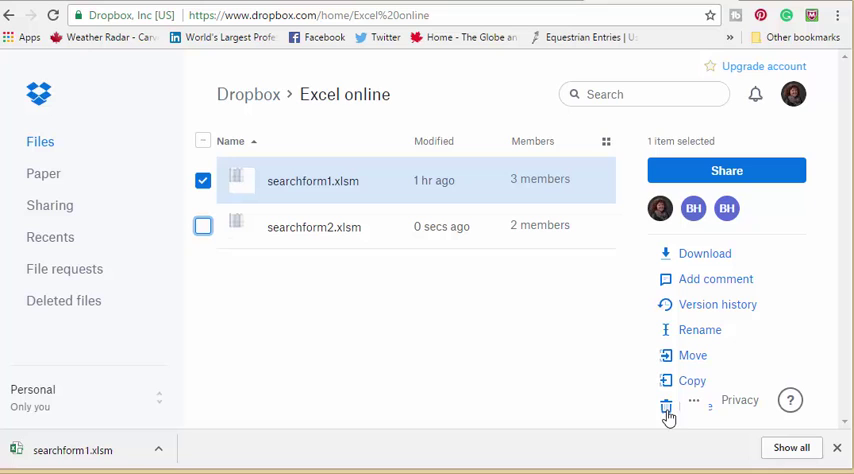
pyautogui.click(666, 402)
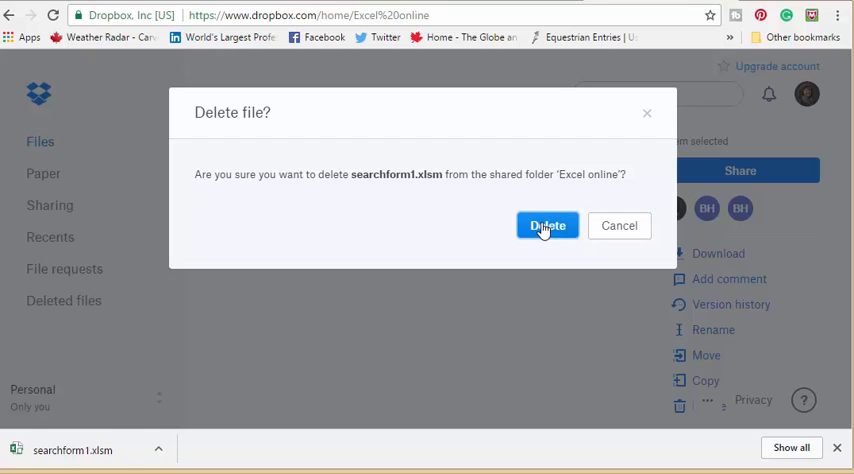
pyautogui.click(547, 225)
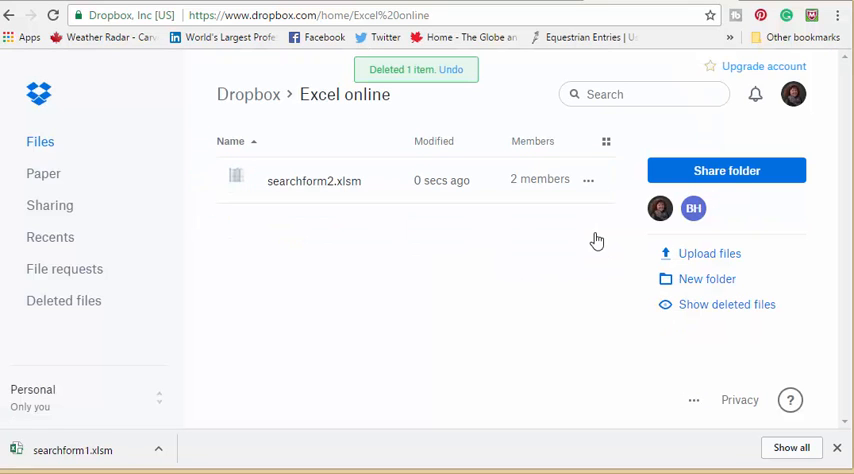
pyautogui.moveTo(580, 278)
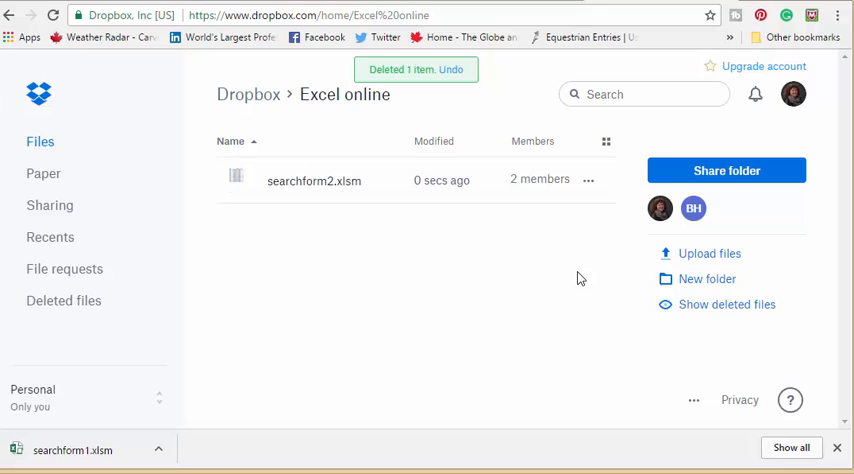